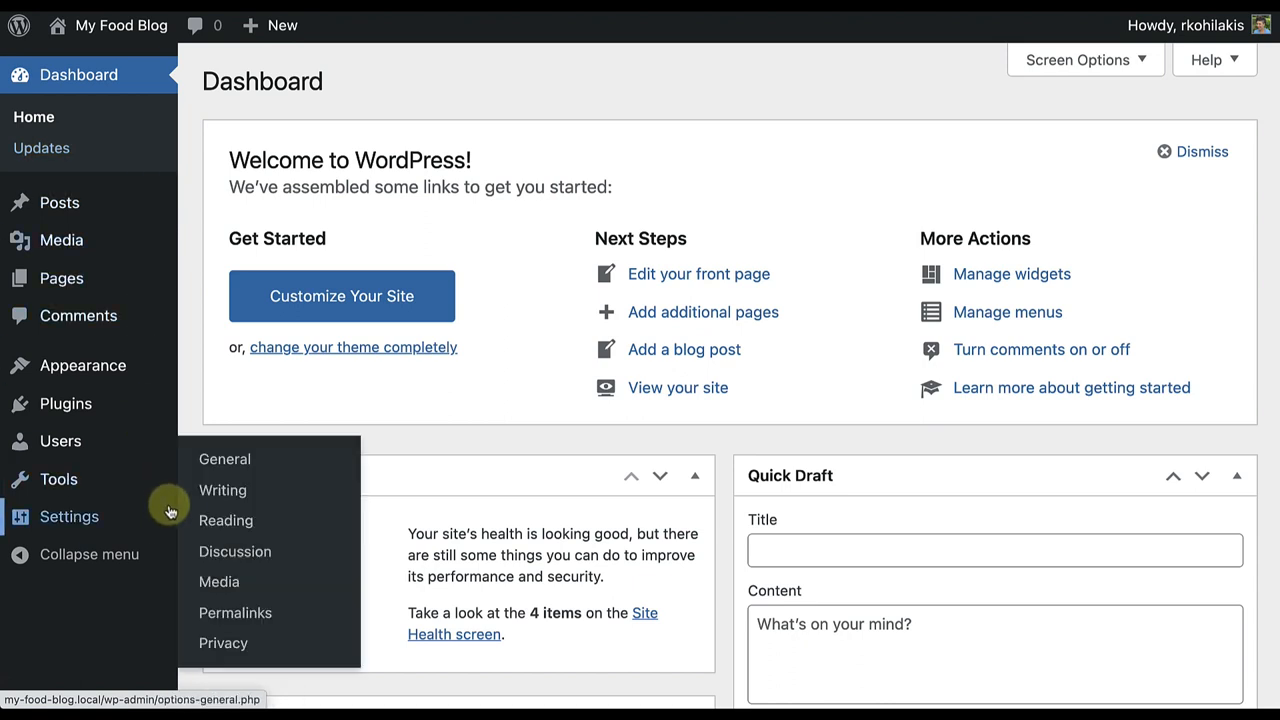
Go to the Writing Settings page from the admin sidebar's Settings menu
click(224, 490)
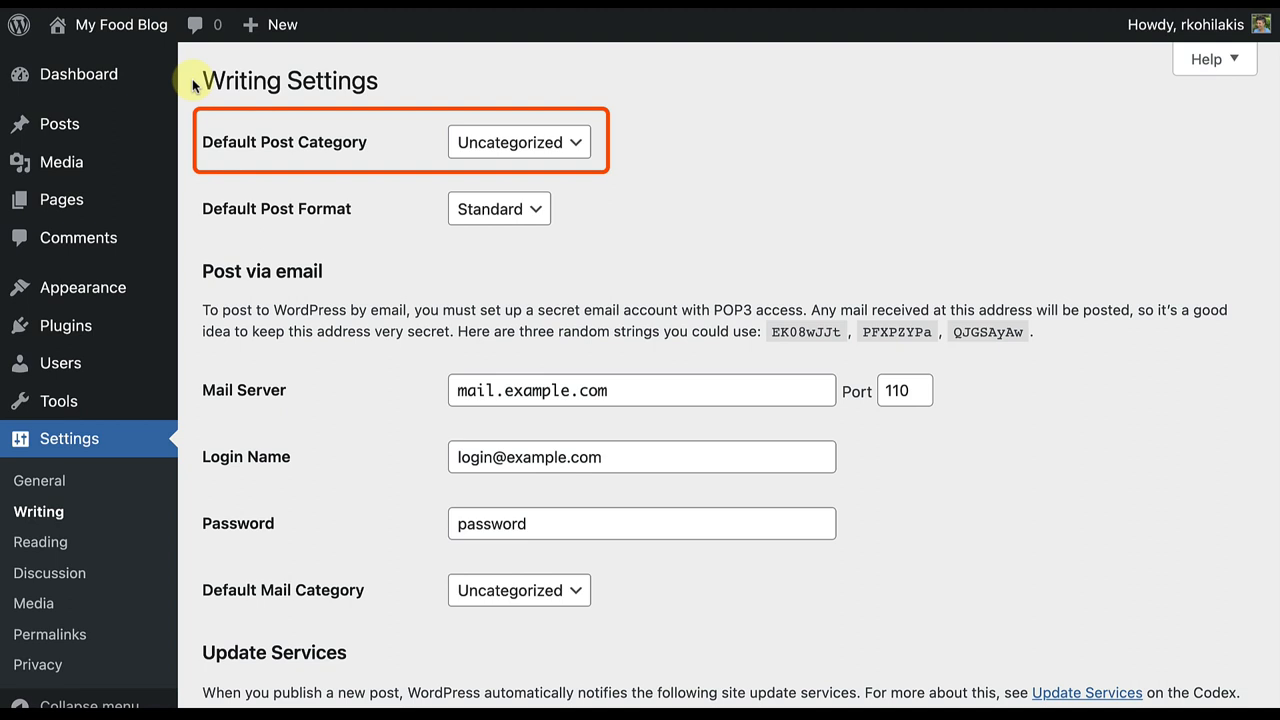
Set the Default Post Category to Recipes instead of Uncategorized
click(518, 140)
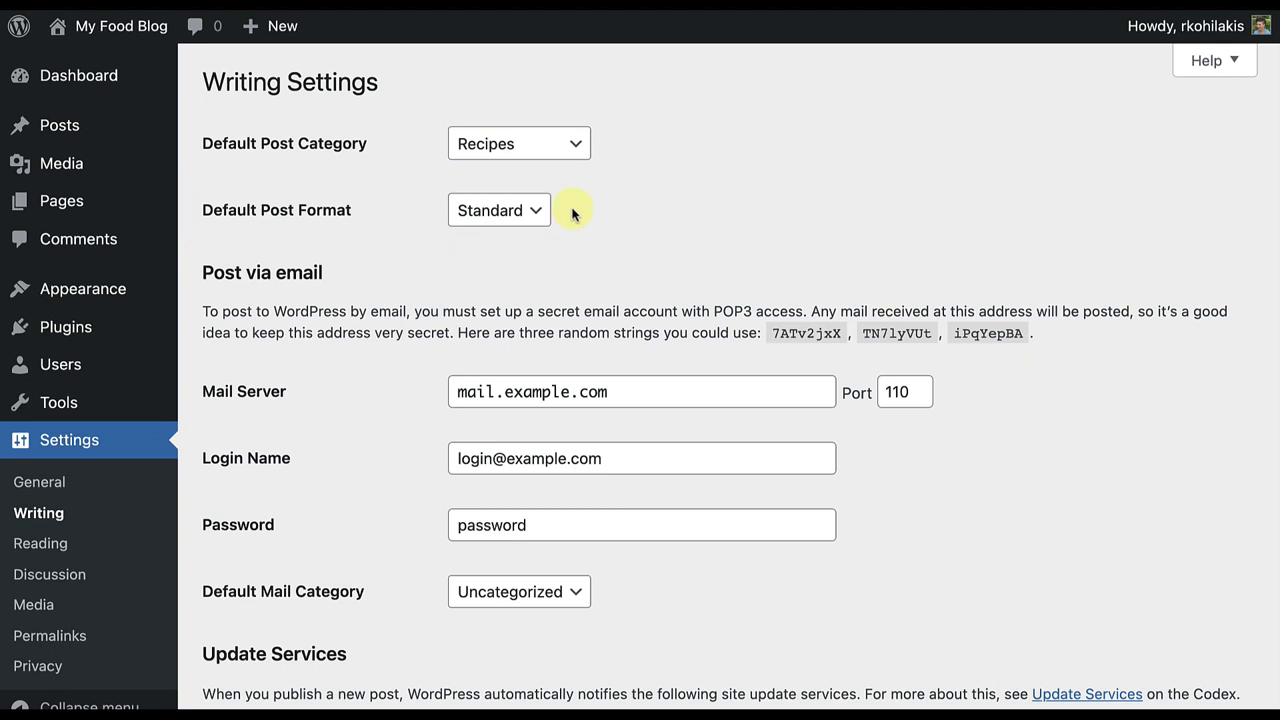
Set the Default Post Format to Image and save the Writing Settings
click(498, 210)
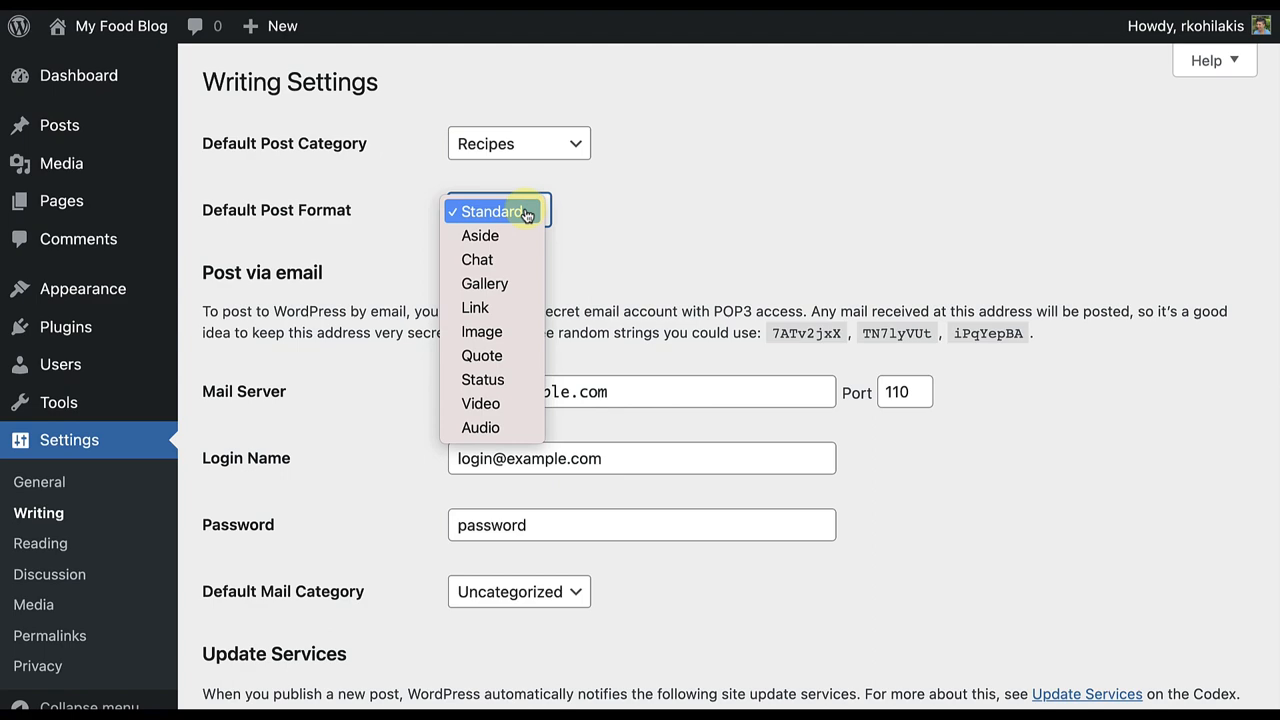
click(482, 332)
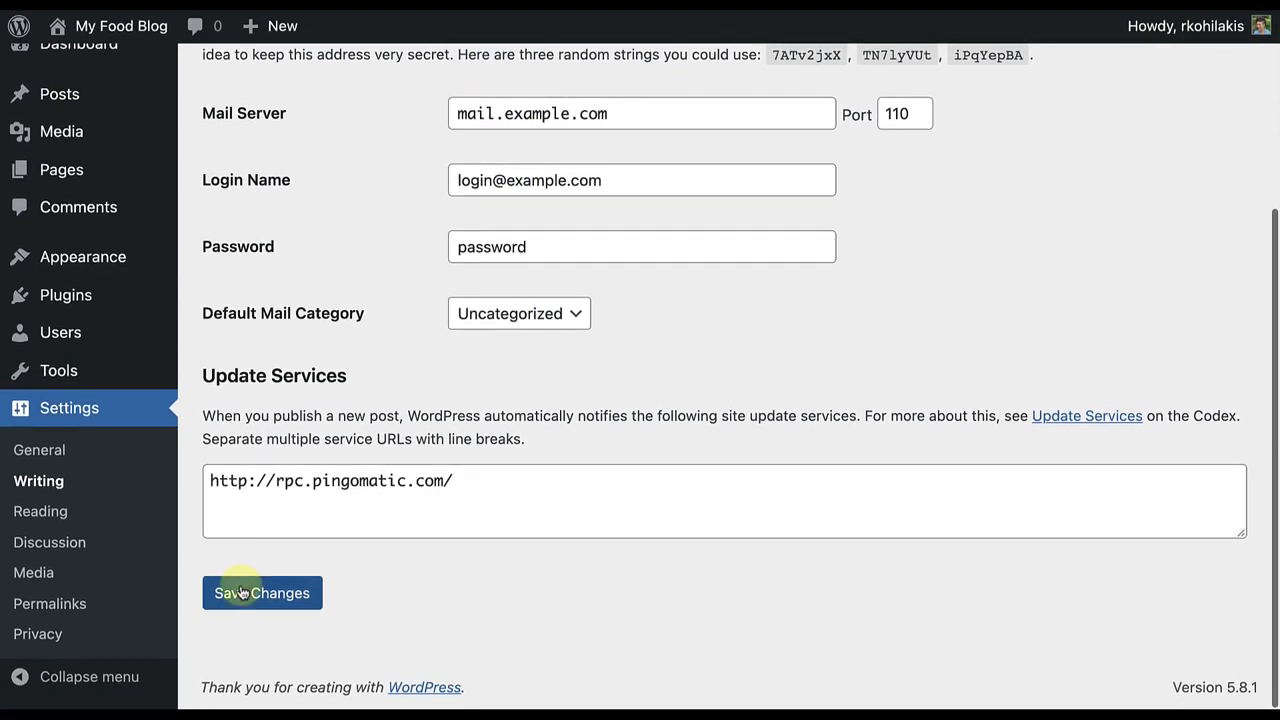
click(262, 592)
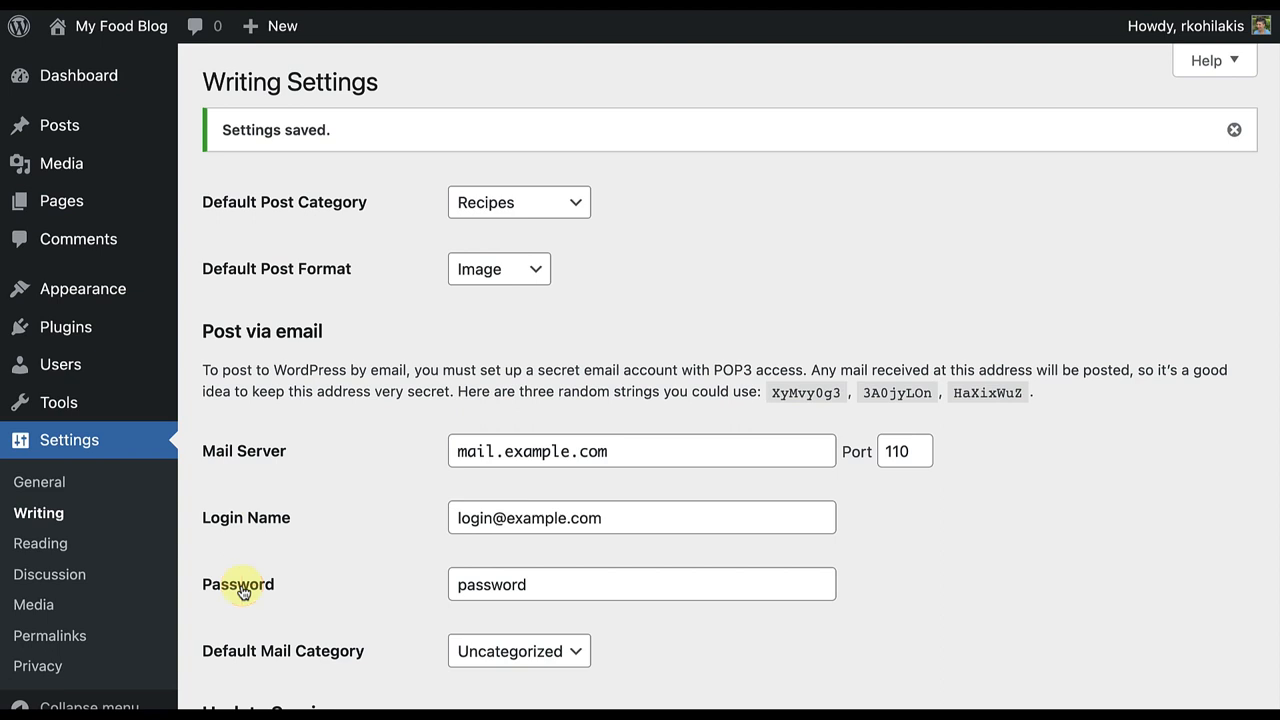
mouse_move(60, 124)
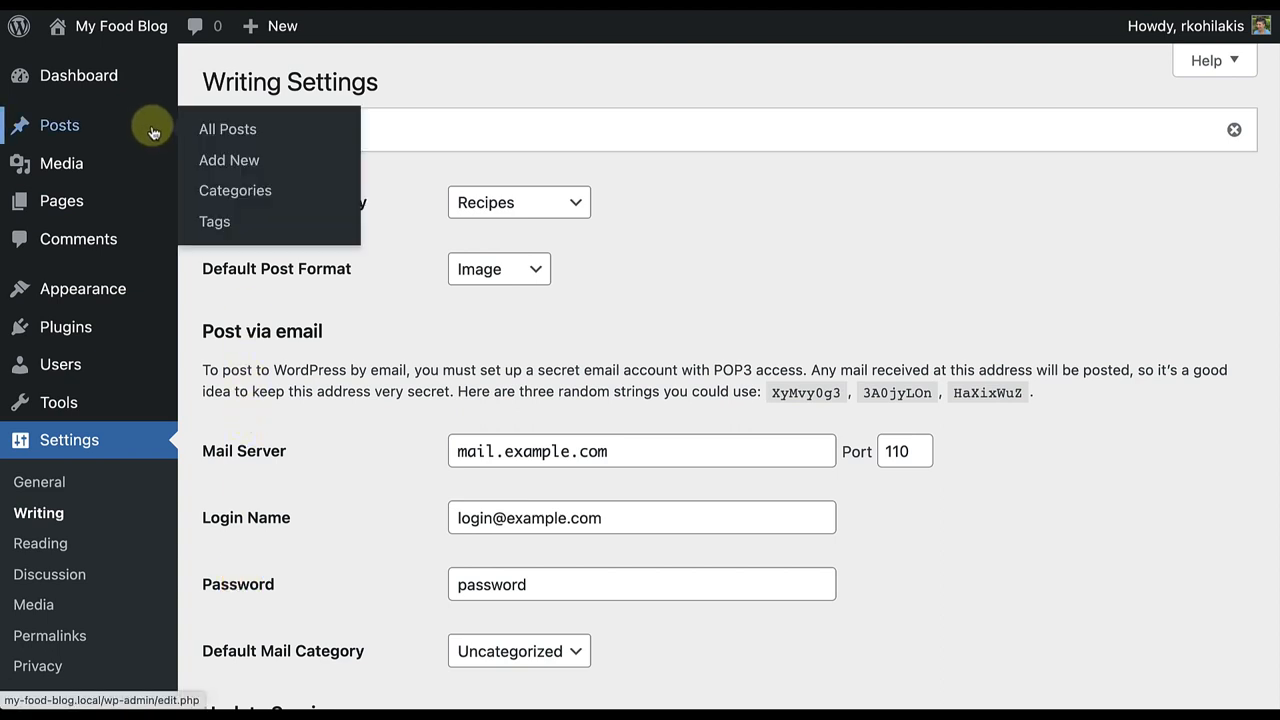
click(228, 160)
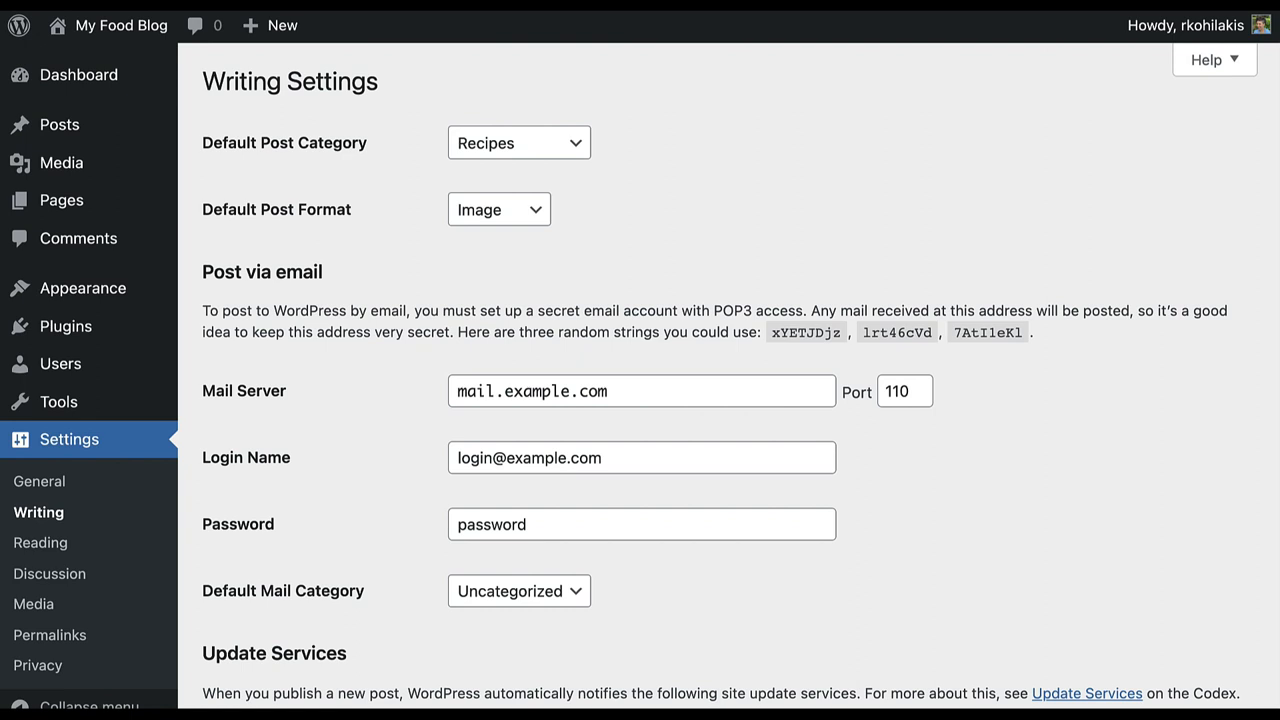
Follow the Post via email Codex link and read through the posting-by-email article
drag(452, 332, 1036, 332)
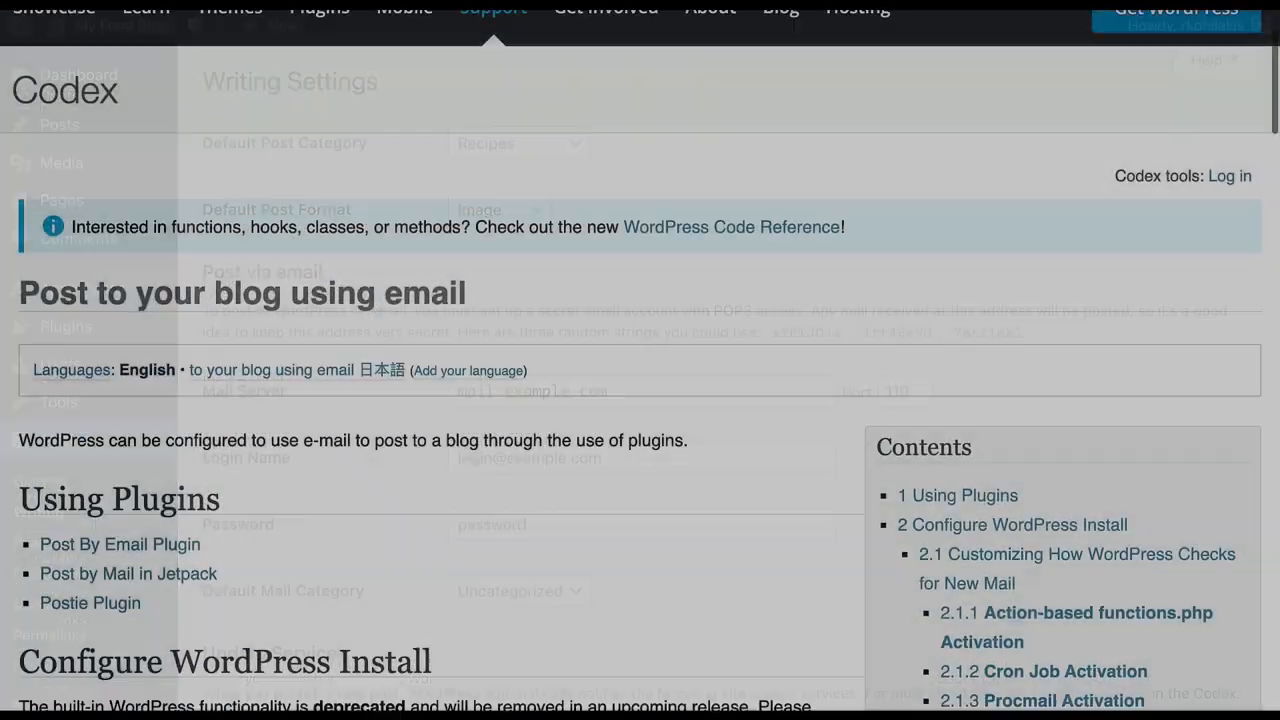
scroll(down, 3)
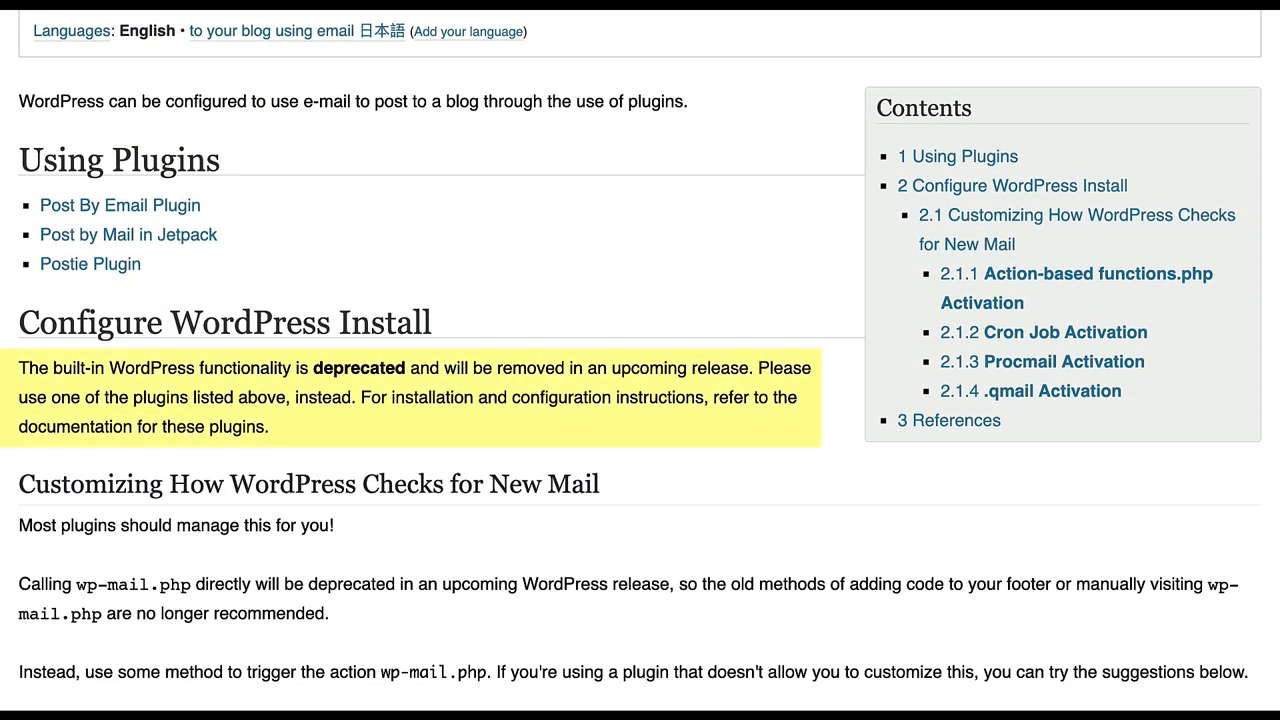